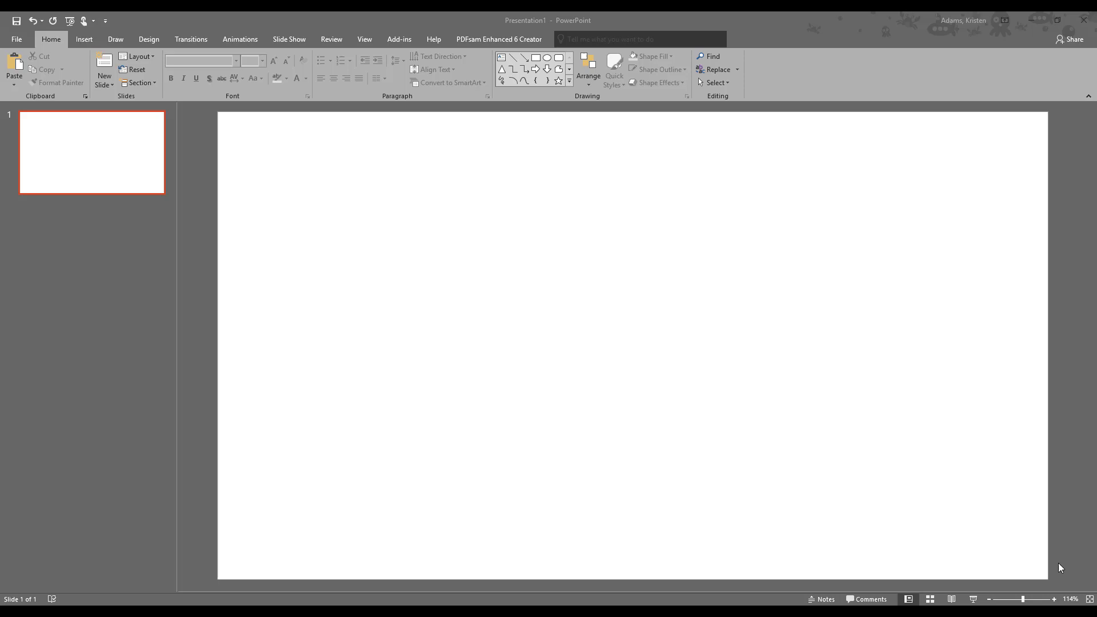
{"action": "mouse_move", "coordinate": [1061, 536]}
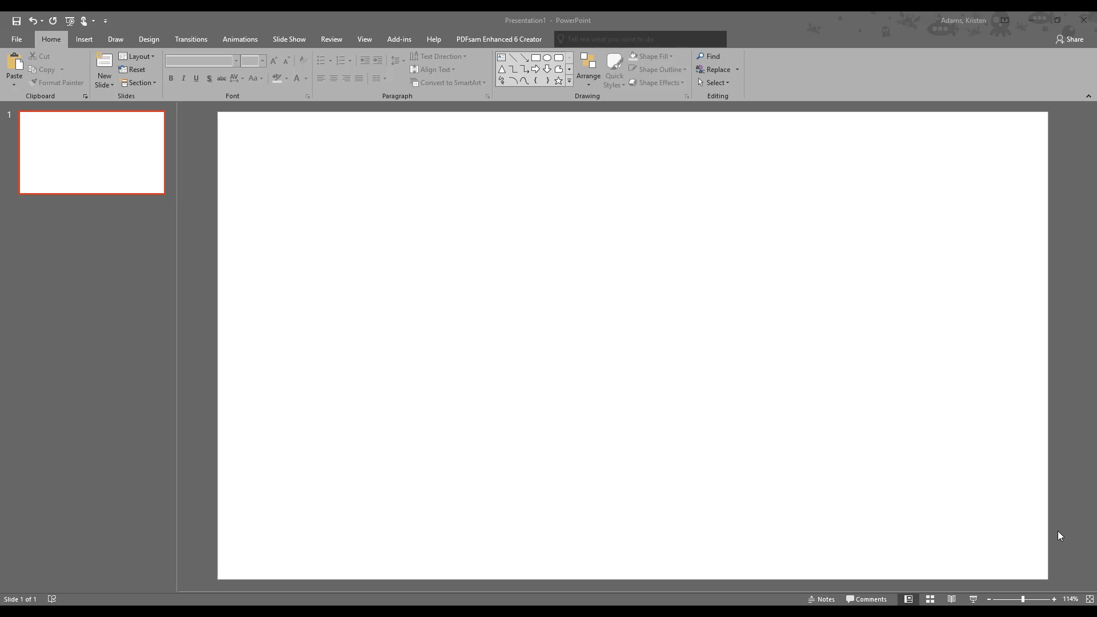
{"action": "mouse_move", "coordinate": [90, 42]}
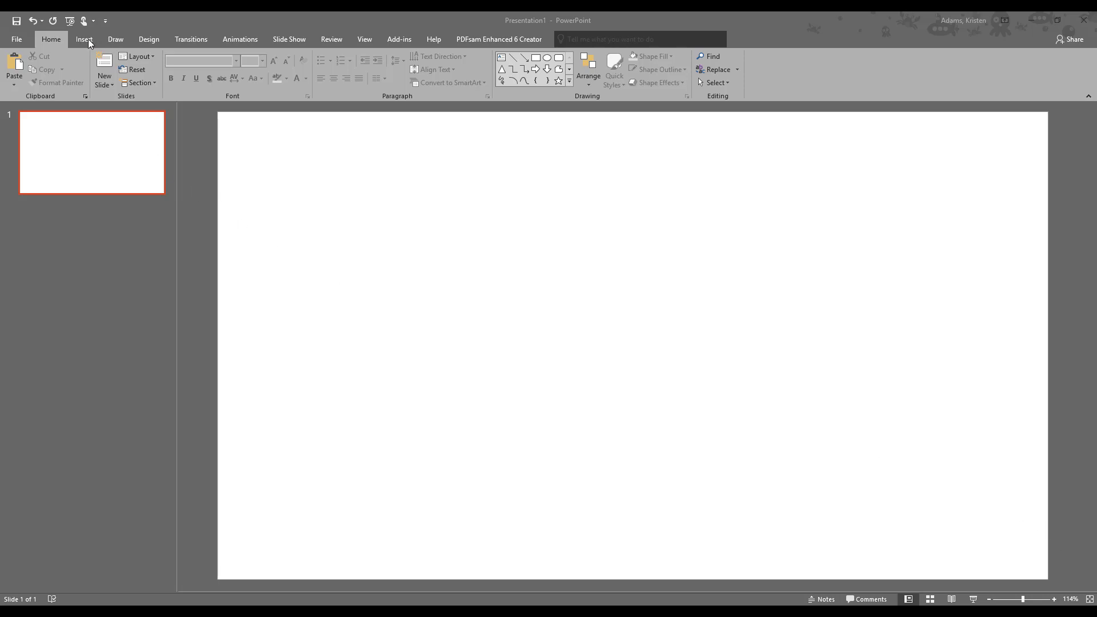
Step: Switch the ribbon to the Insert commands on the blank slide
{"action": "left_click", "coordinate": [84, 39]}
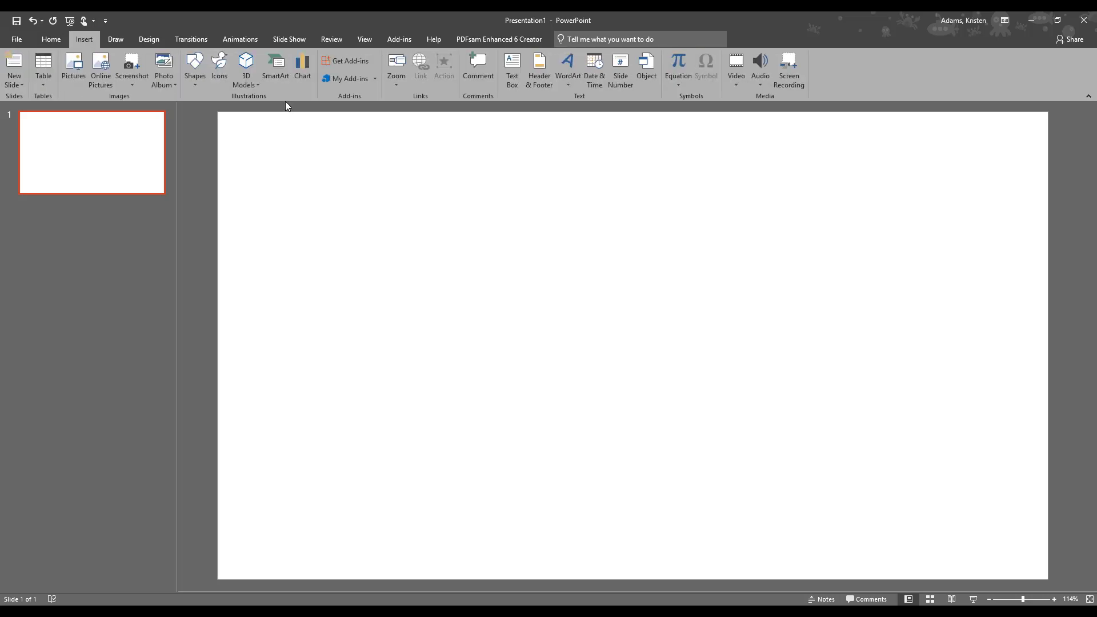
{"action": "mouse_move", "coordinate": [275, 69]}
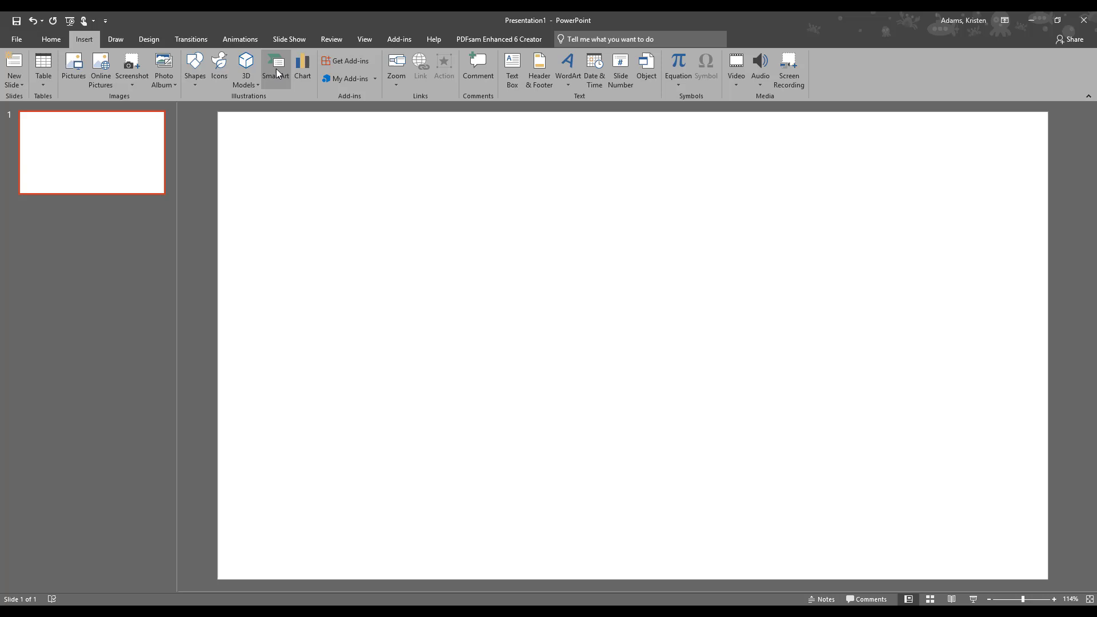
Step: Select the Organization Chart layout from SmartArt's Hierarchy category
{"action": "left_click", "coordinate": [276, 67]}
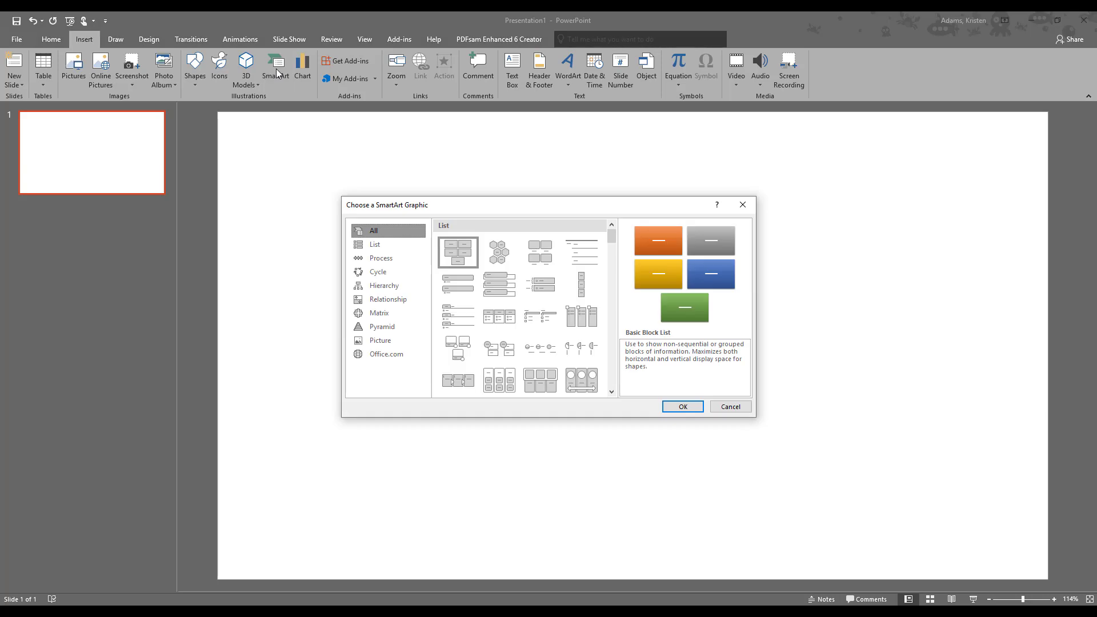
{"action": "mouse_move", "coordinate": [384, 286]}
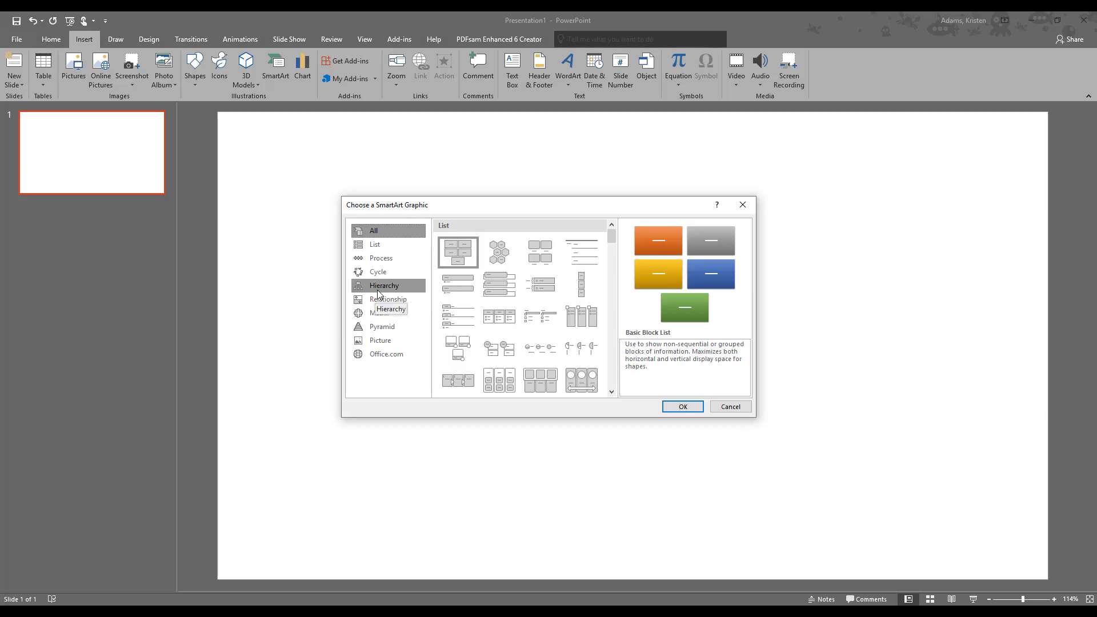
{"action": "mouse_move", "coordinate": [402, 289]}
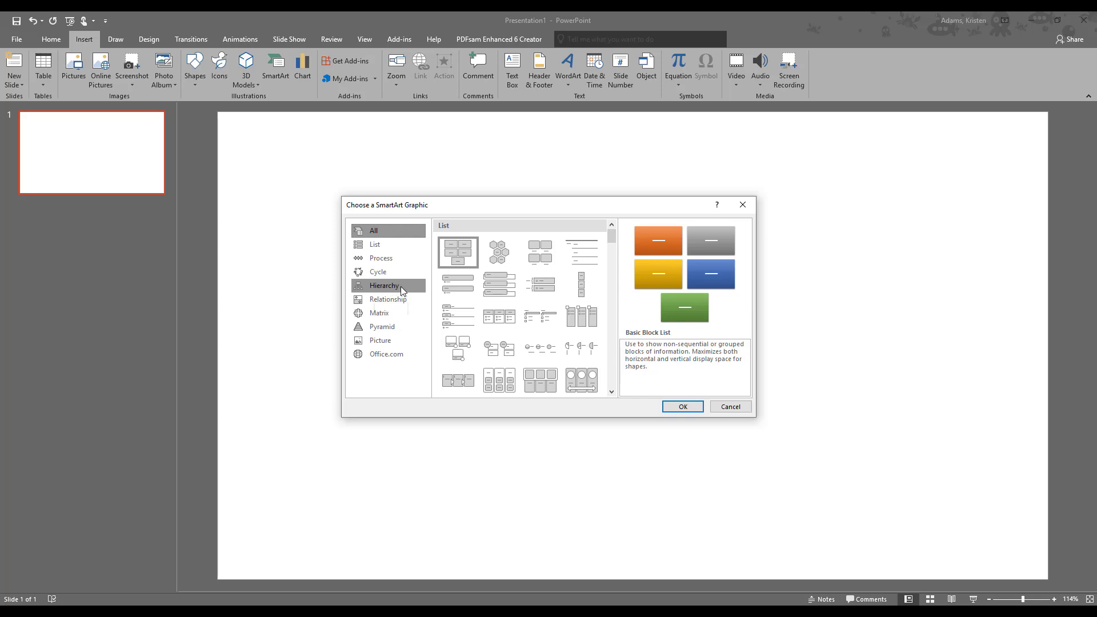
{"action": "left_click", "coordinate": [384, 286]}
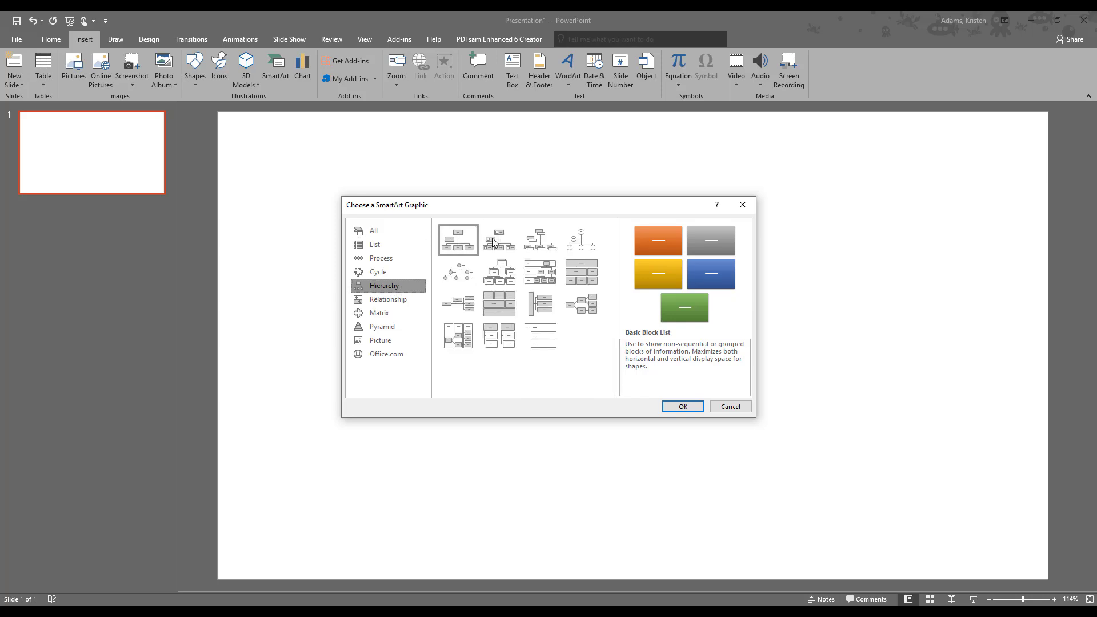
{"action": "mouse_move", "coordinate": [458, 240]}
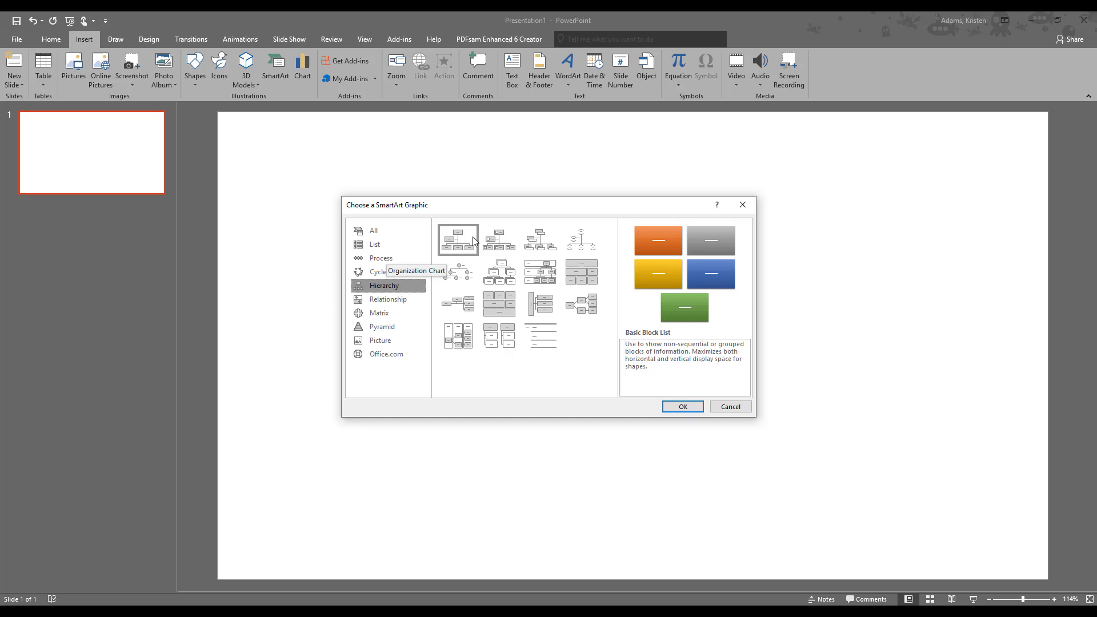
{"action": "left_click", "coordinate": [457, 238]}
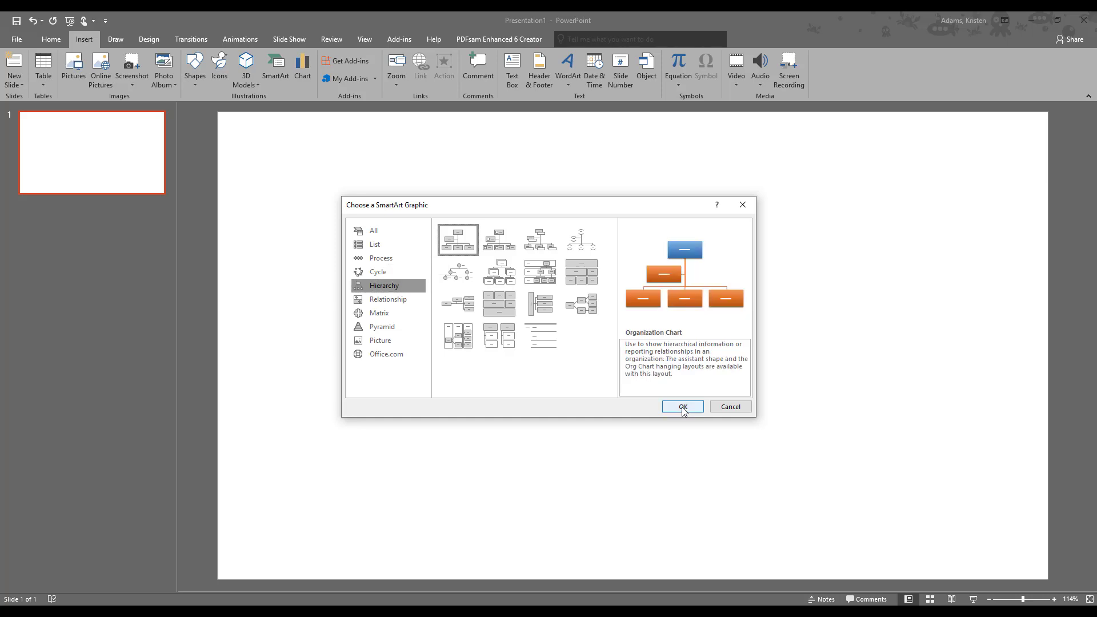
Step: Insert the Organization Chart SmartArt and close its text-entry pane
{"action": "left_click", "coordinate": [682, 407]}
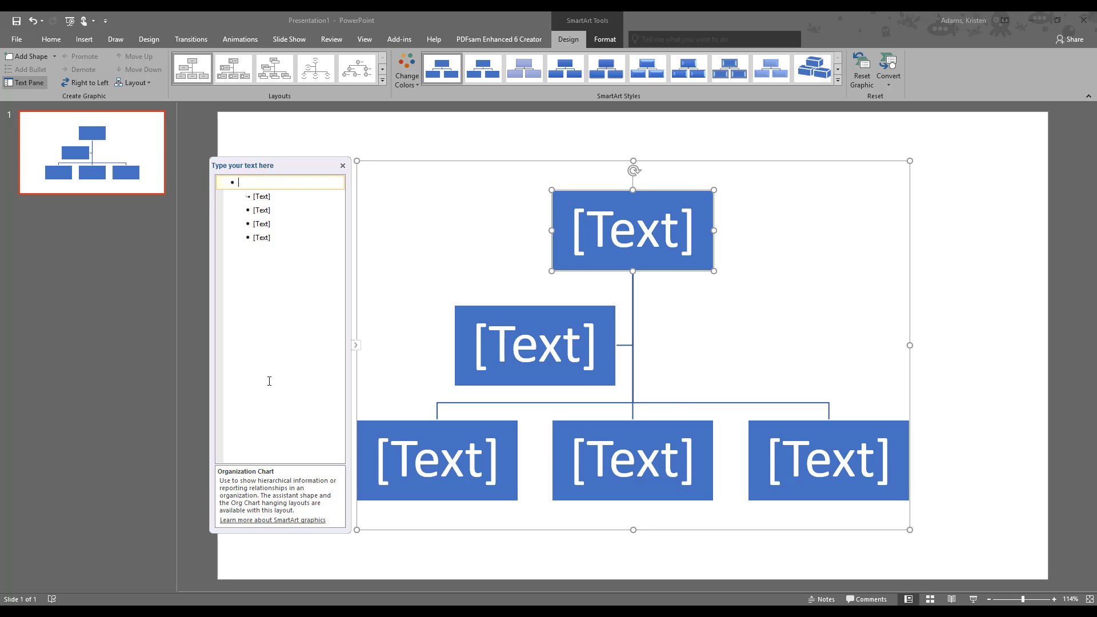
{"action": "mouse_move", "coordinate": [332, 184]}
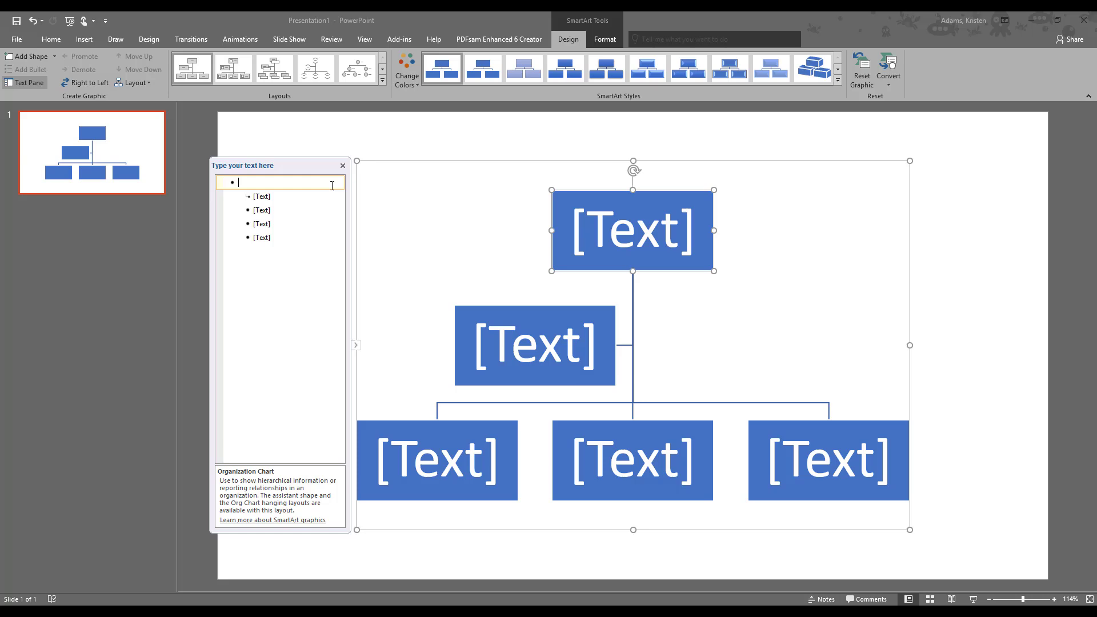
{"action": "mouse_move", "coordinate": [343, 169]}
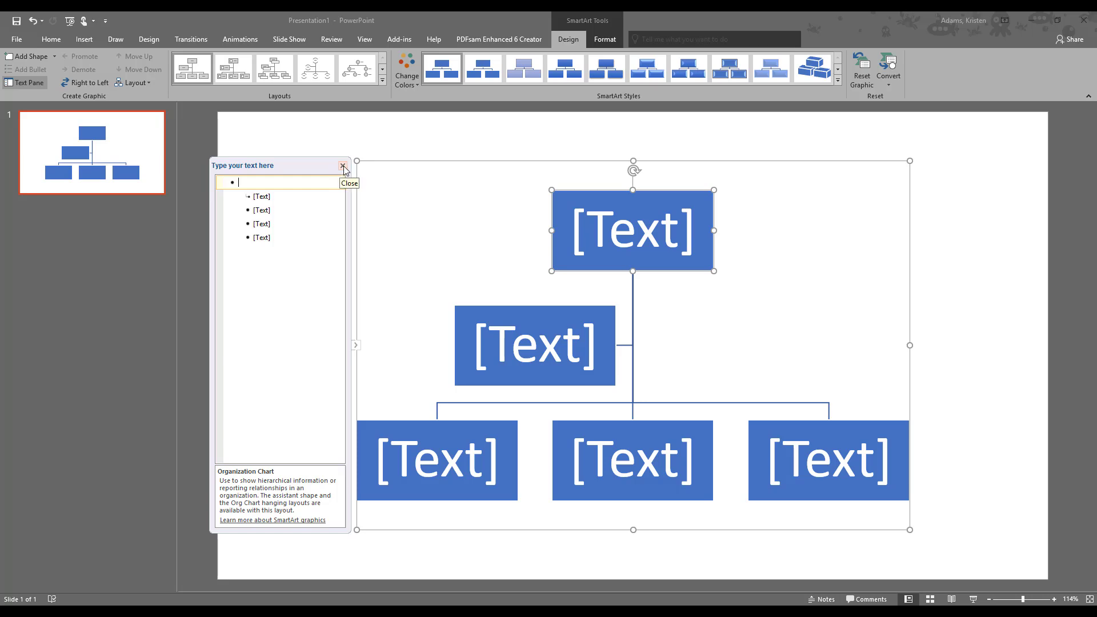
{"action": "left_click", "coordinate": [343, 168]}
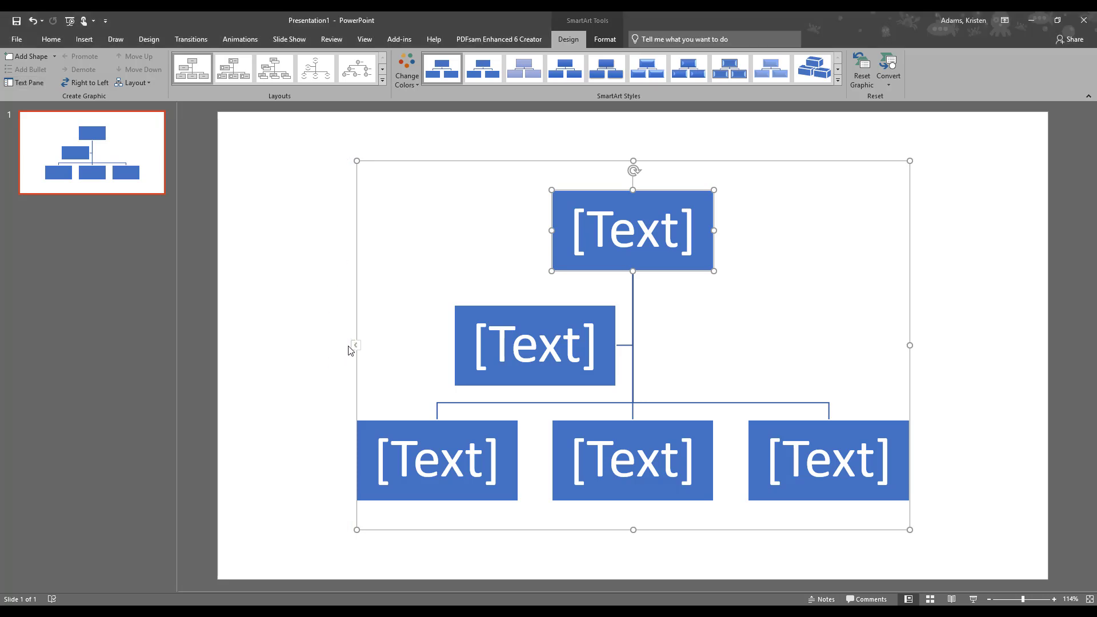
{"action": "mouse_move", "coordinate": [356, 352]}
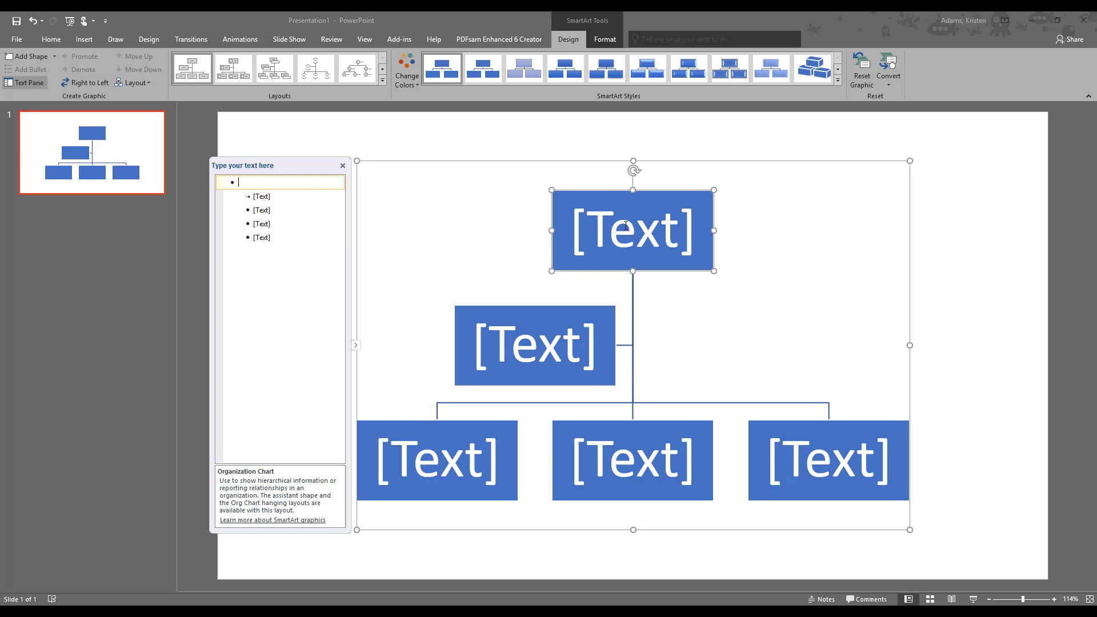
Step: Reopen the text pane and delete the assistant box's bullet
{"action": "left_click", "coordinate": [280, 182]}
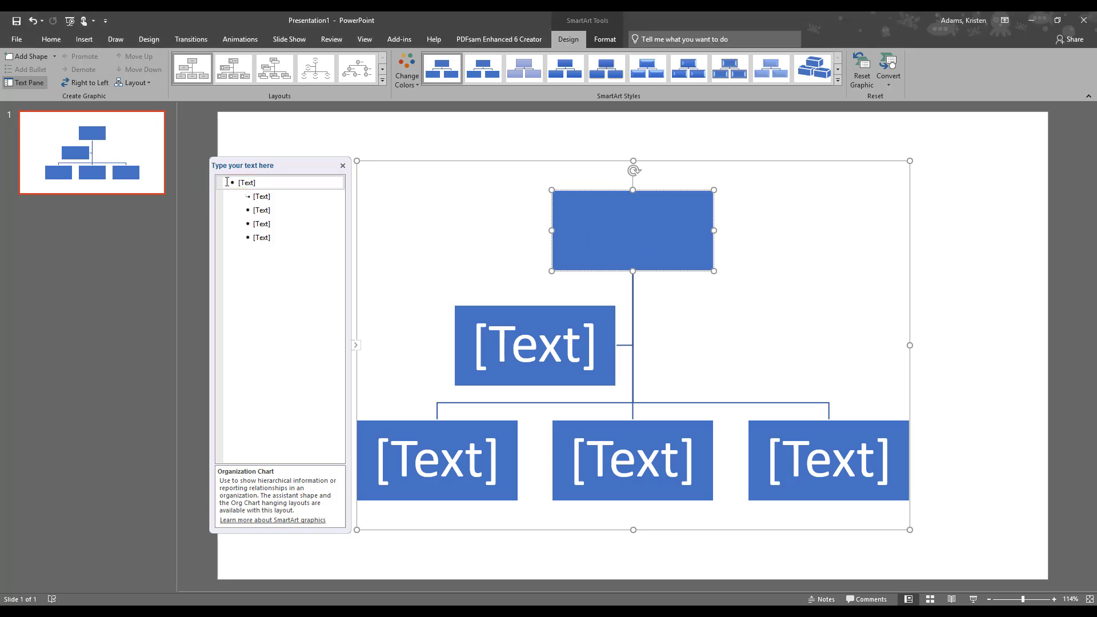
{"action": "left_click", "coordinate": [280, 182]}
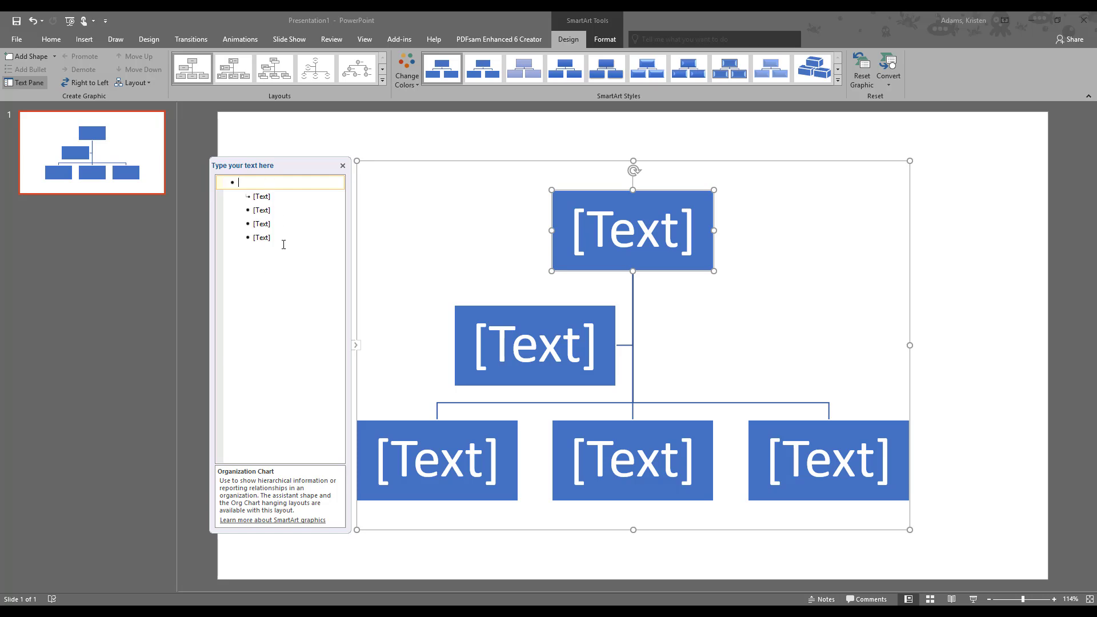
{"action": "mouse_move", "coordinate": [286, 291]}
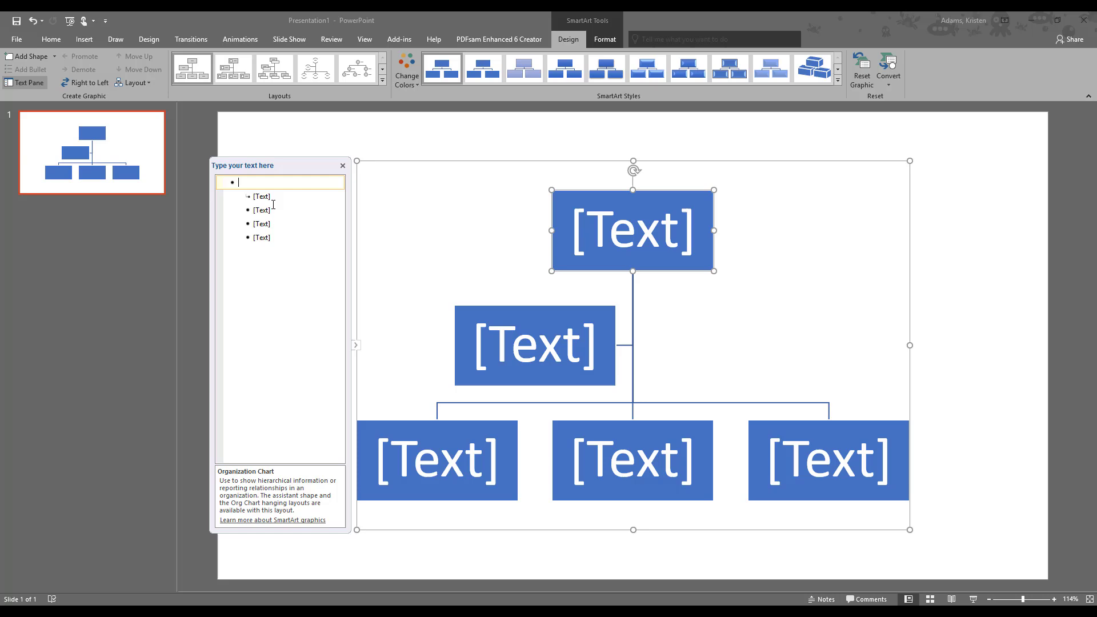
{"action": "left_click", "coordinate": [535, 345]}
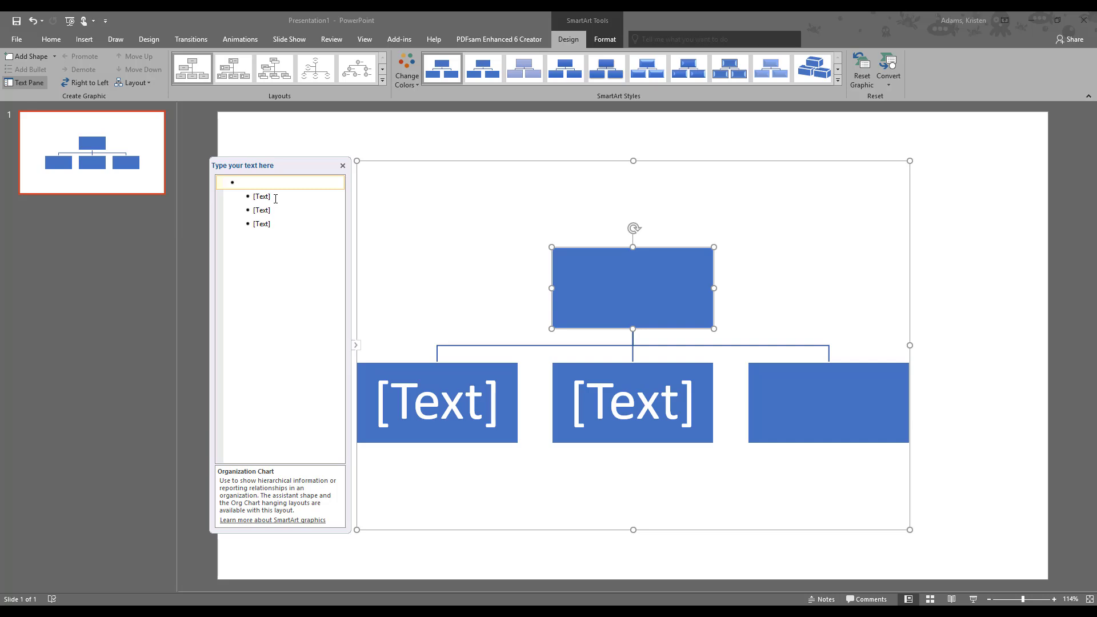
Step: Label the top box HQ and the first office Regional, with a Branch entry beneath it
{"action": "type", "text": "H"}
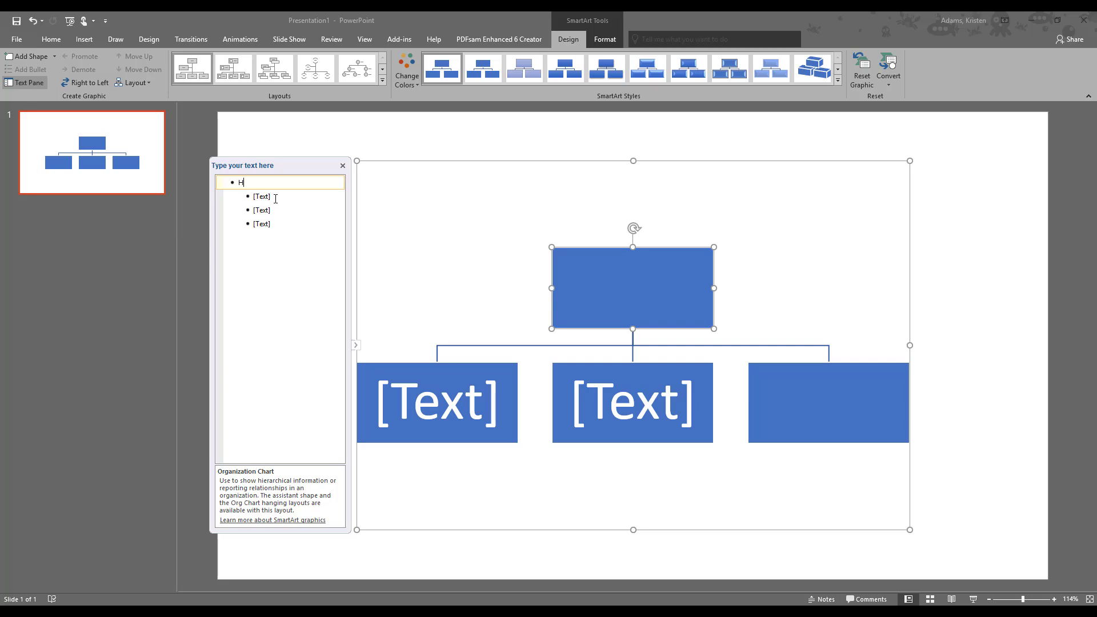
{"action": "type", "text": "Q"}
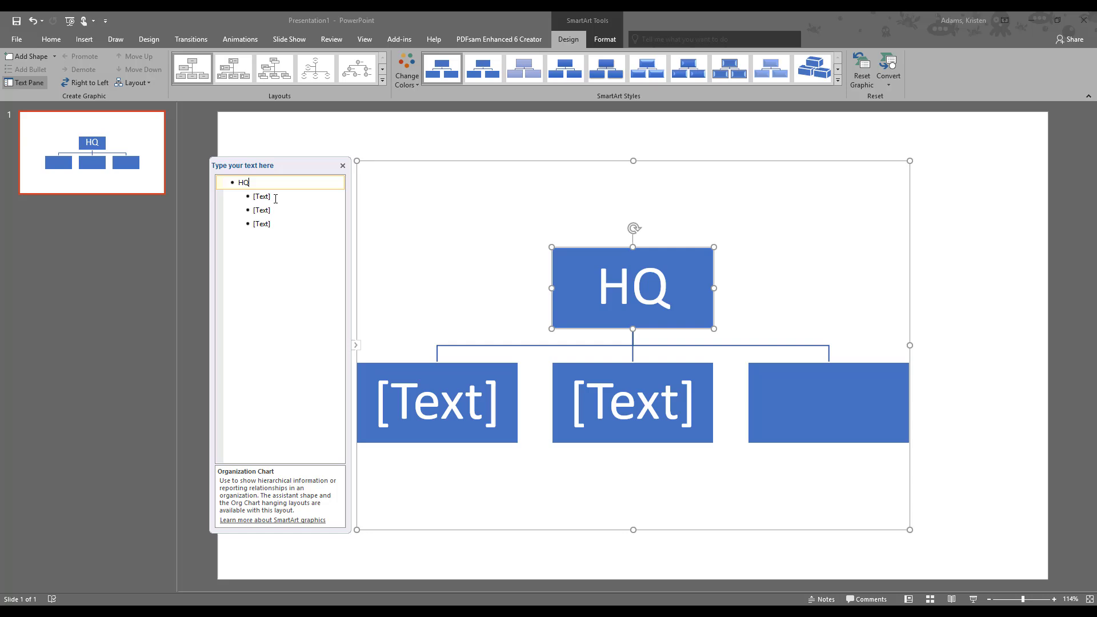
{"action": "left_click", "coordinate": [261, 197]}
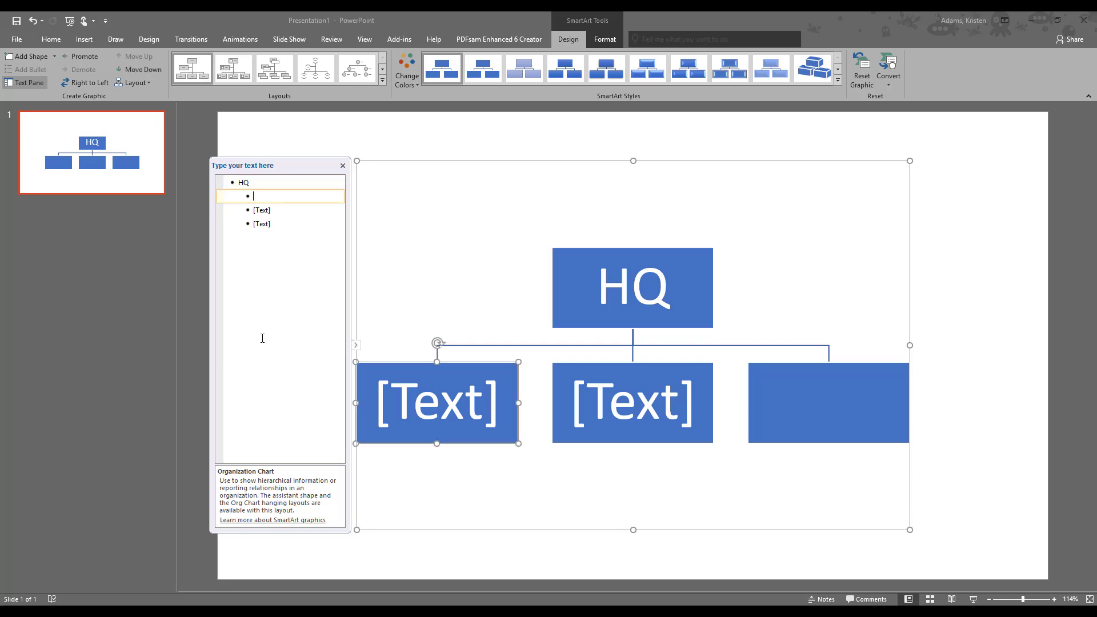
{"action": "type", "text": "Regi"}
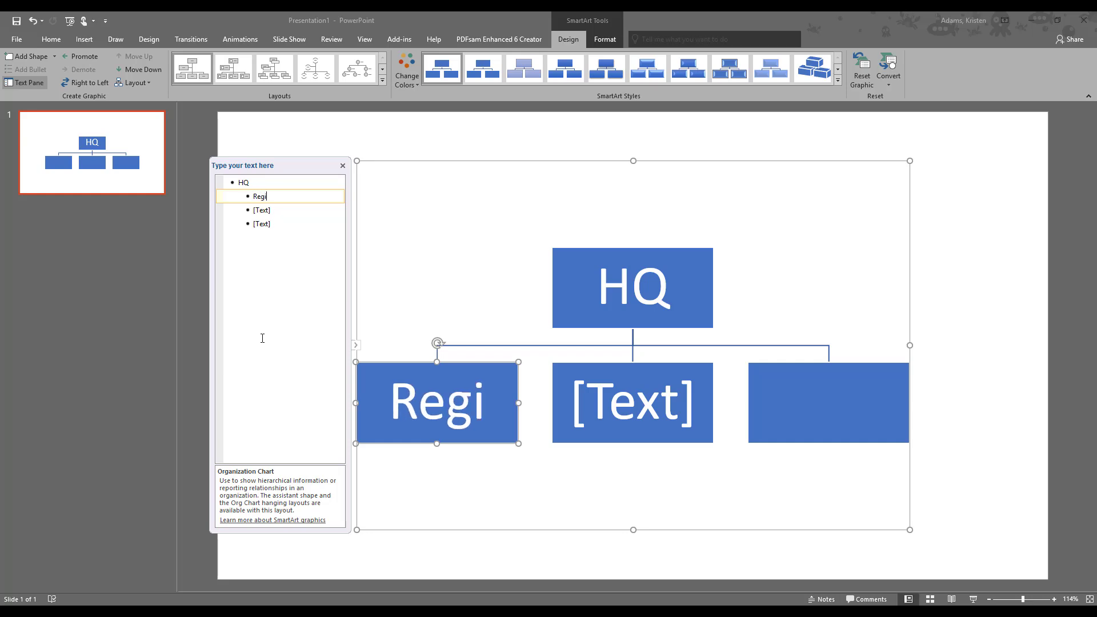
{"action": "type", "text": "onal"}
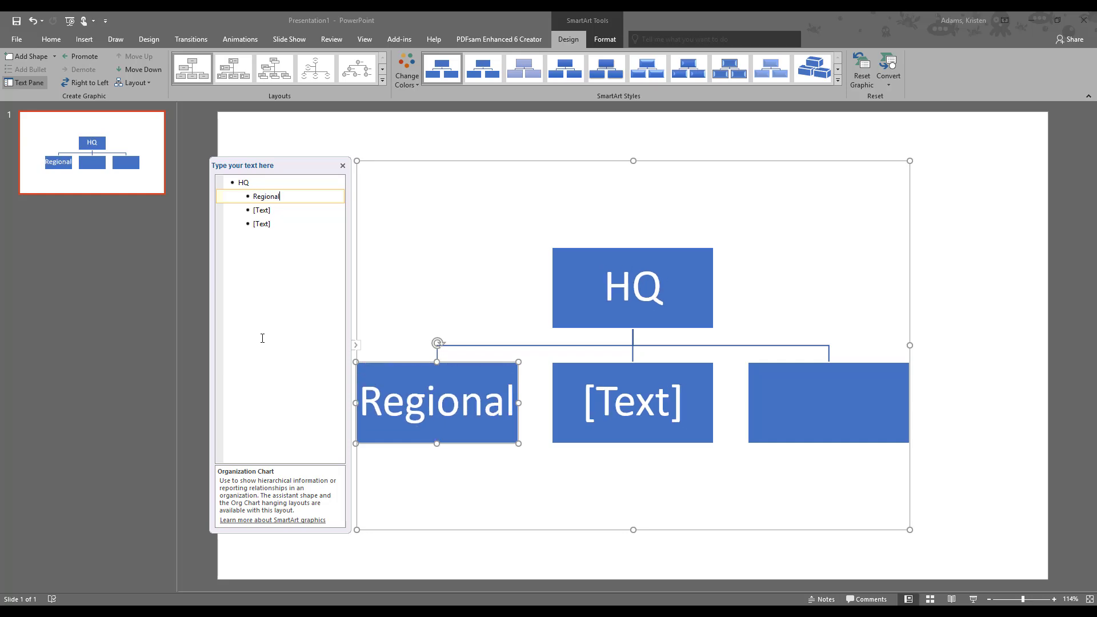
{"action": "key", "text": "Return"}
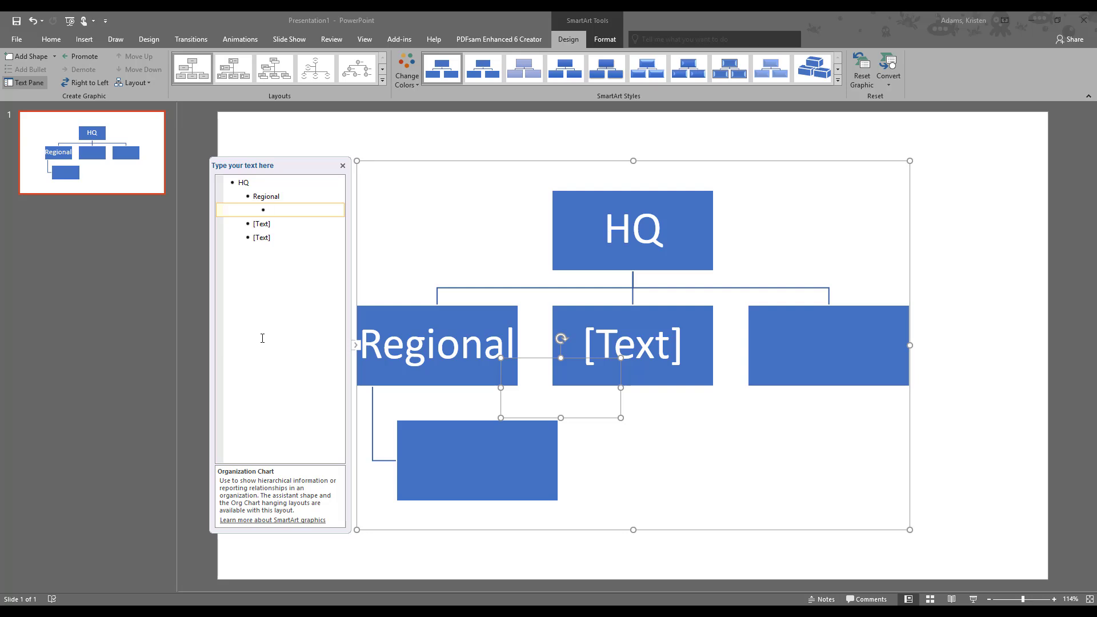
{"action": "type", "text": "Branch"}
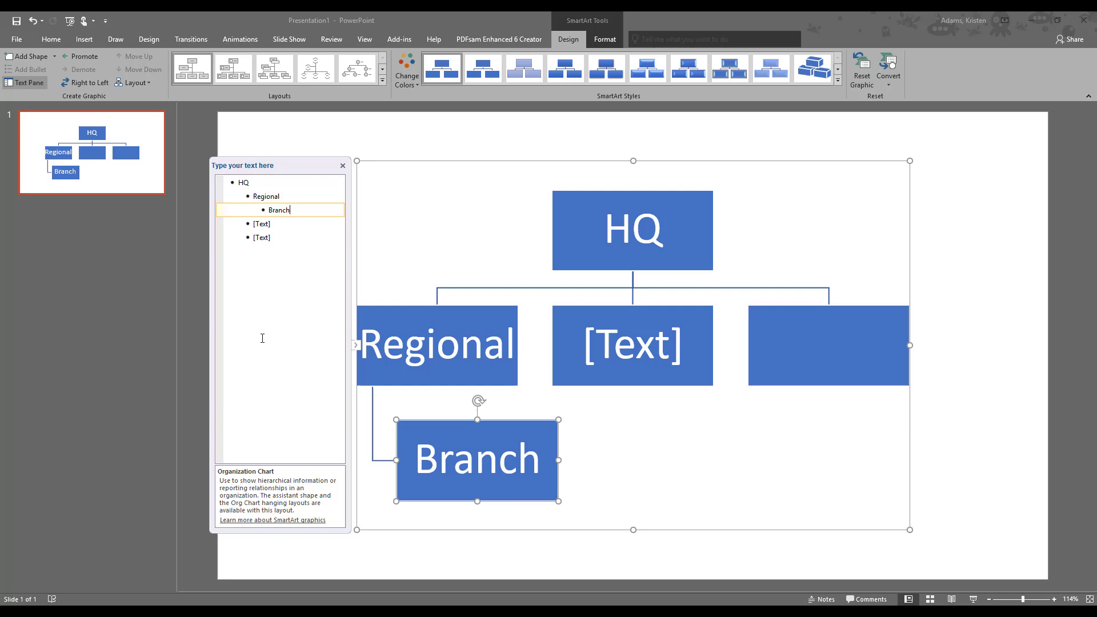
{"action": "mouse_move", "coordinate": [274, 249]}
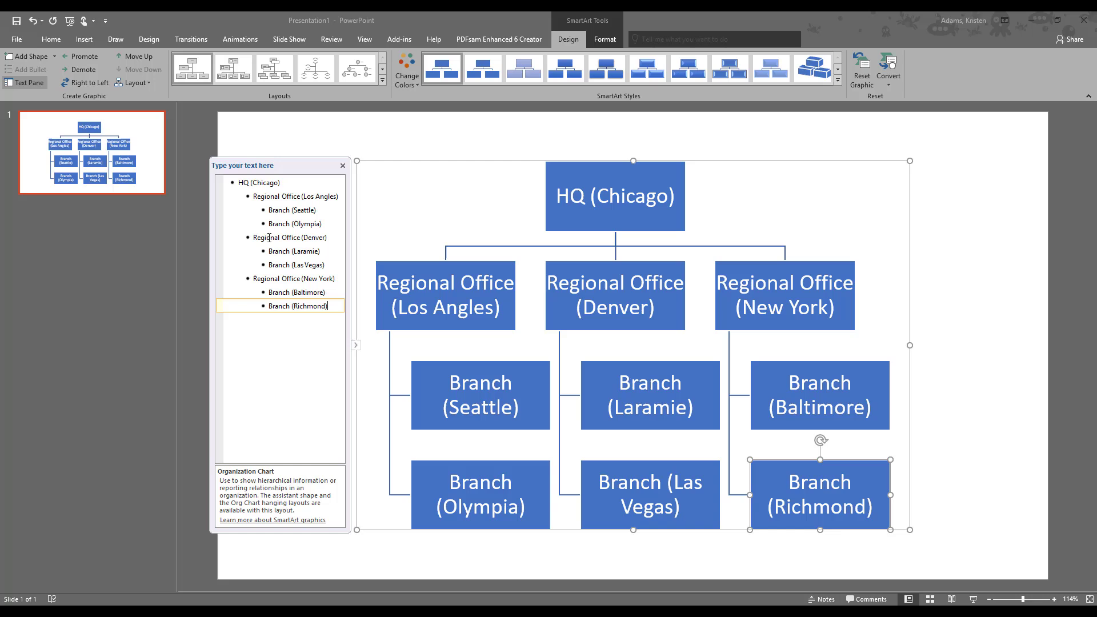
{"action": "mouse_move", "coordinate": [309, 408]}
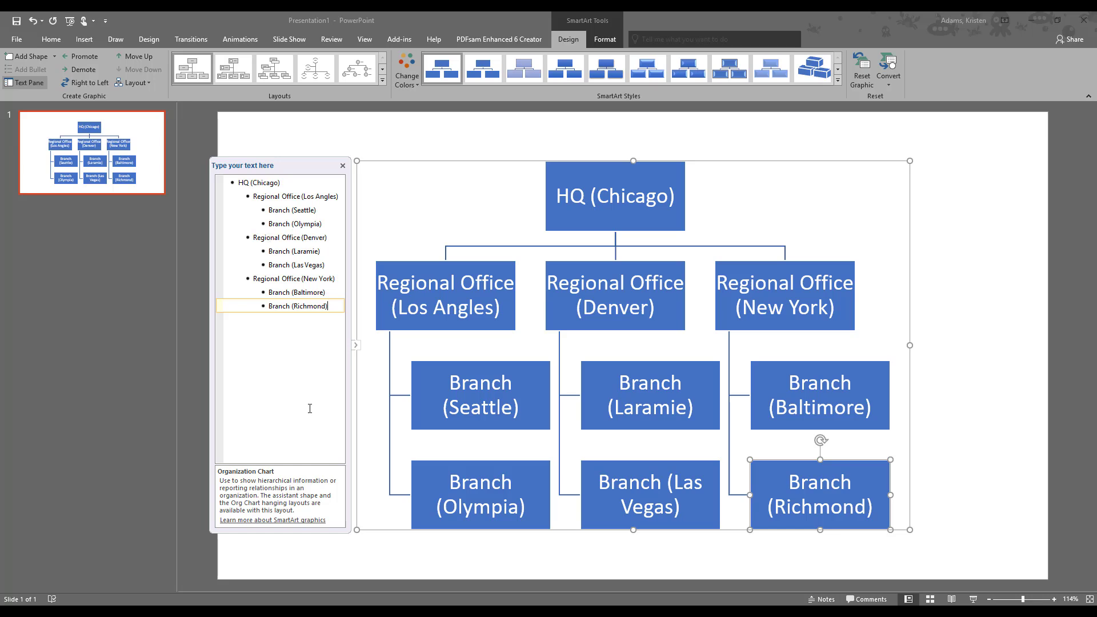
{"action": "mouse_move", "coordinate": [527, 287]}
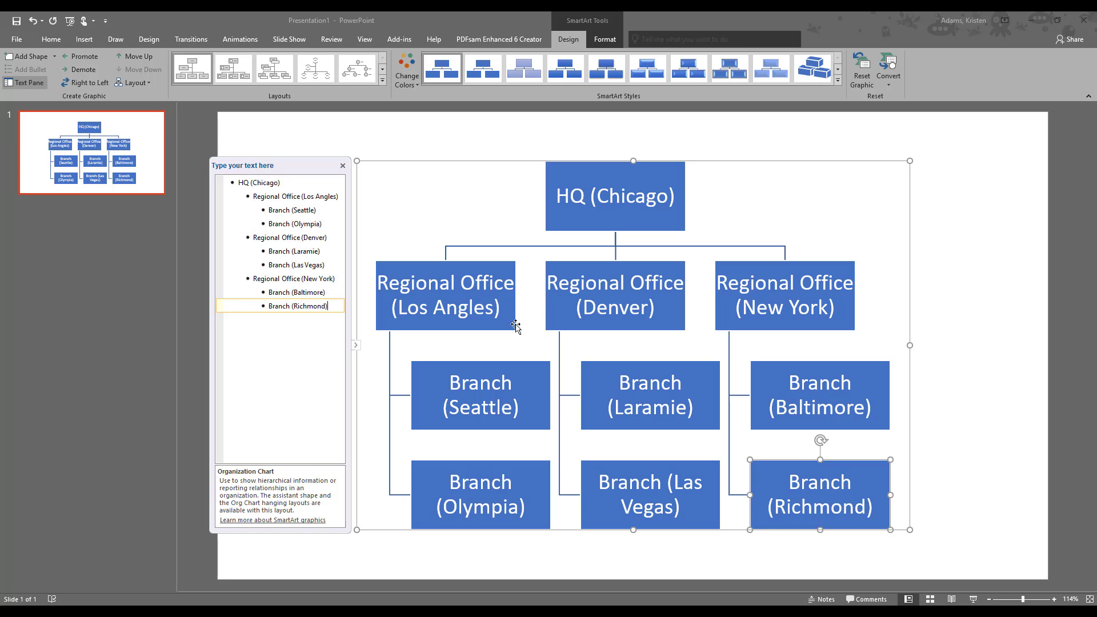
{"action": "mouse_move", "coordinate": [520, 413]}
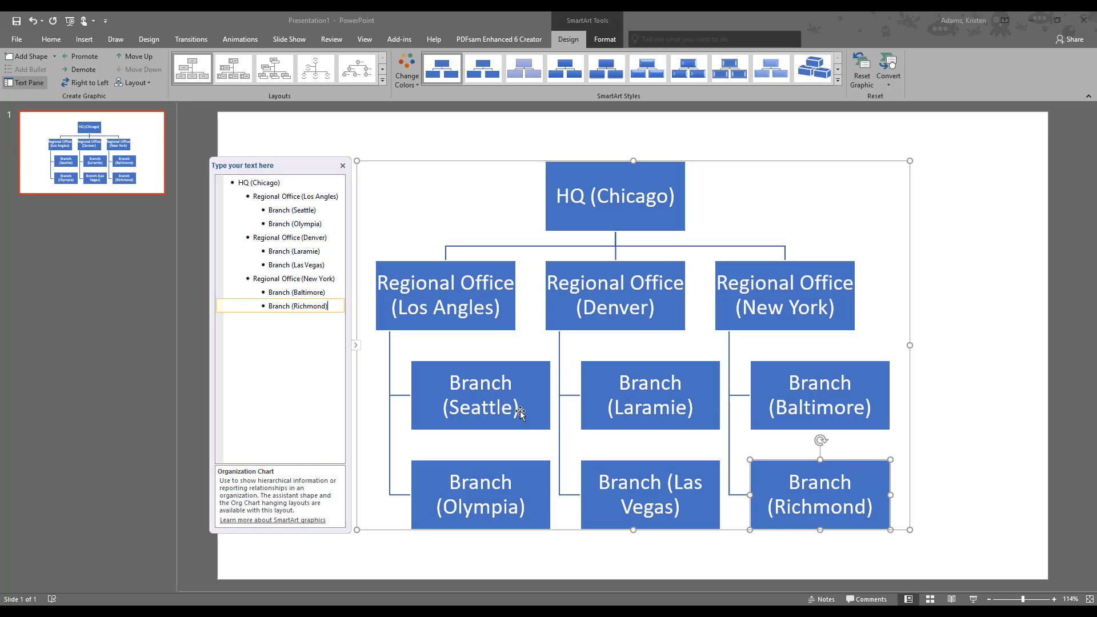
{"action": "mouse_move", "coordinate": [759, 399]}
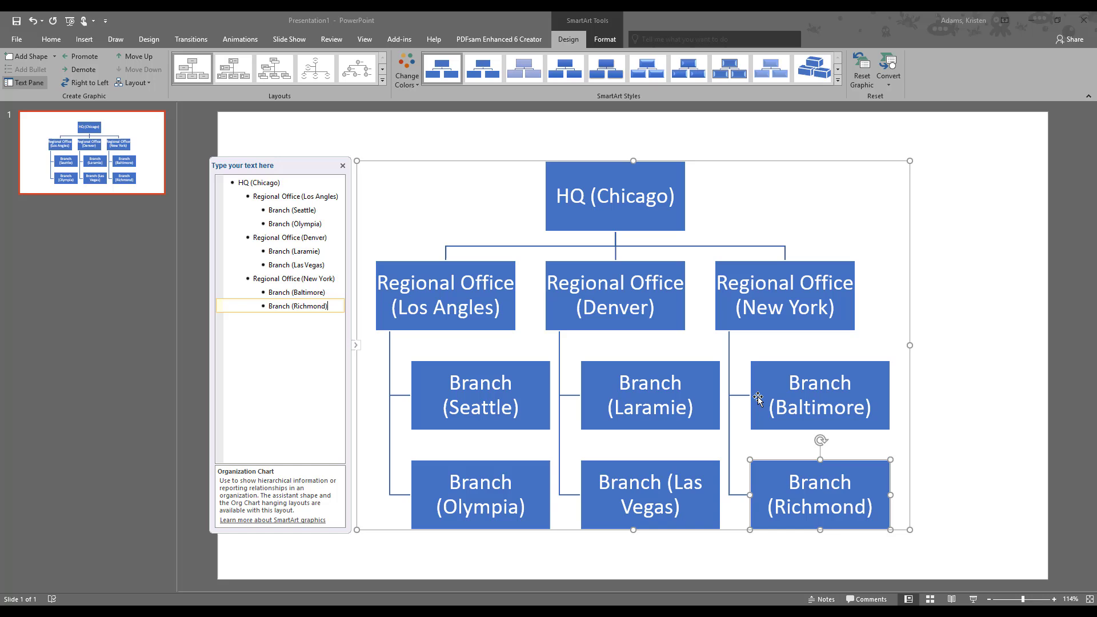
{"action": "mouse_move", "coordinate": [342, 166]}
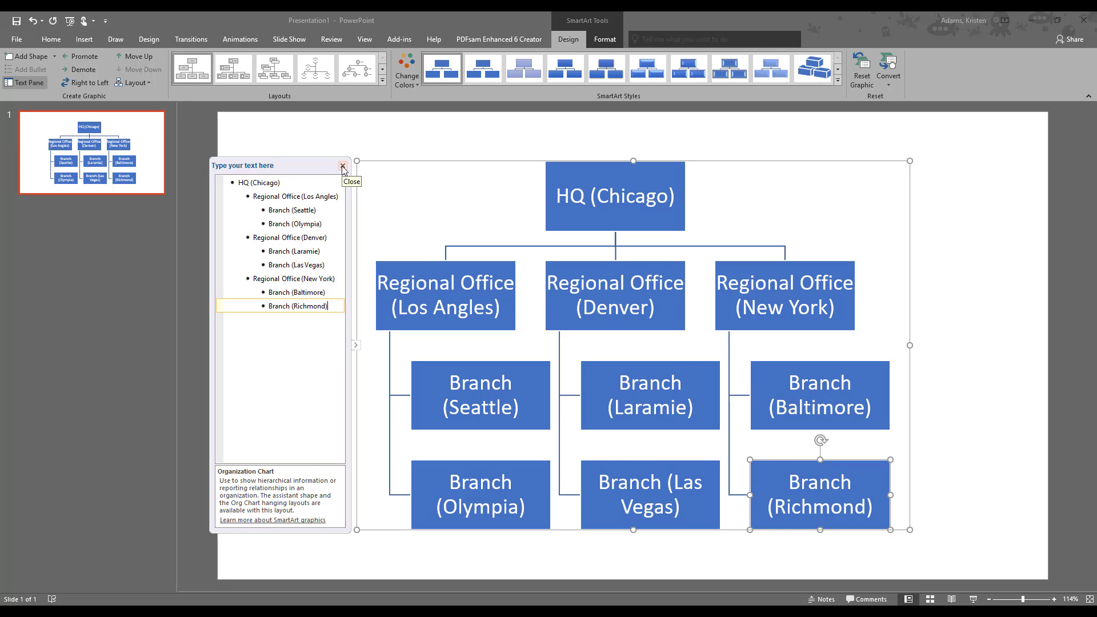
Step: Close the 'Type your text here' pane to reveal the finished org chart
{"action": "left_click", "coordinate": [343, 165]}
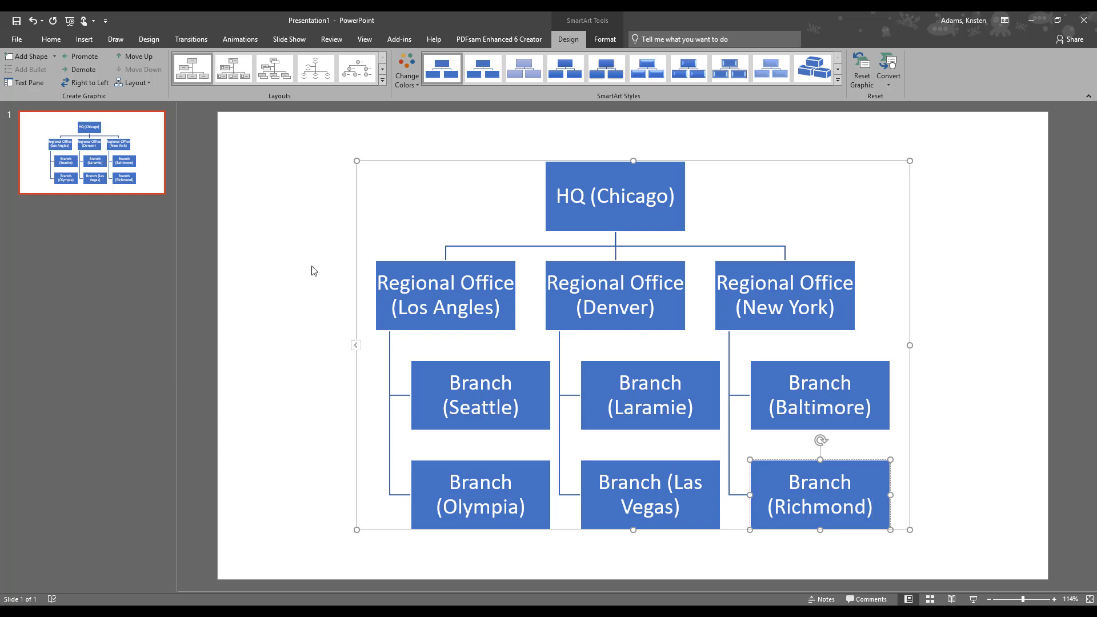
{"action": "mouse_move", "coordinate": [272, 253]}
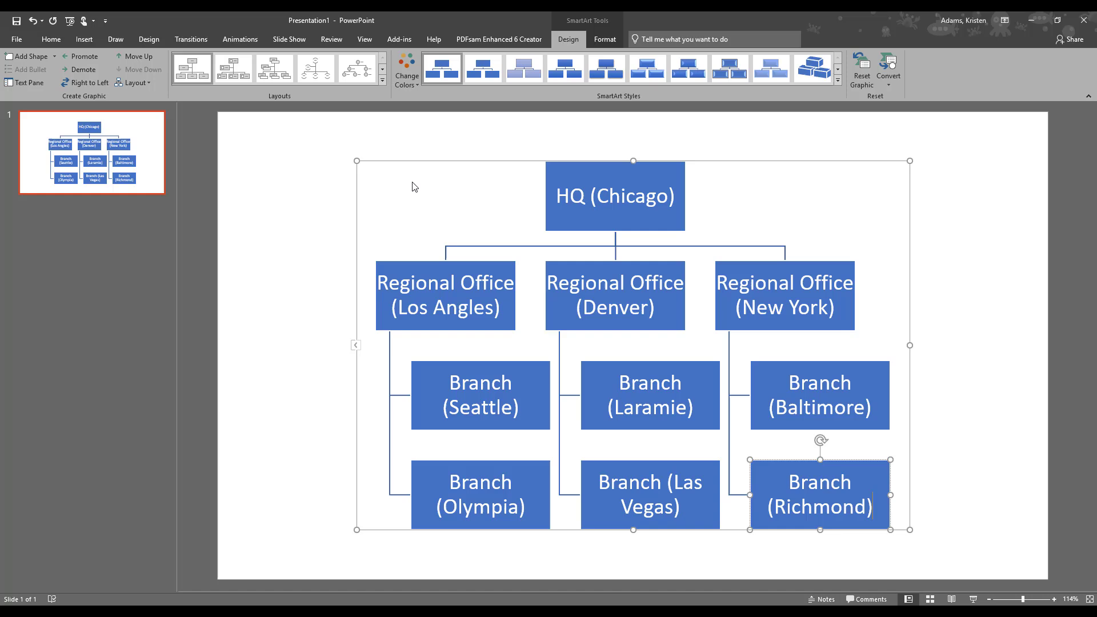
{"action": "mouse_move", "coordinate": [568, 40]}
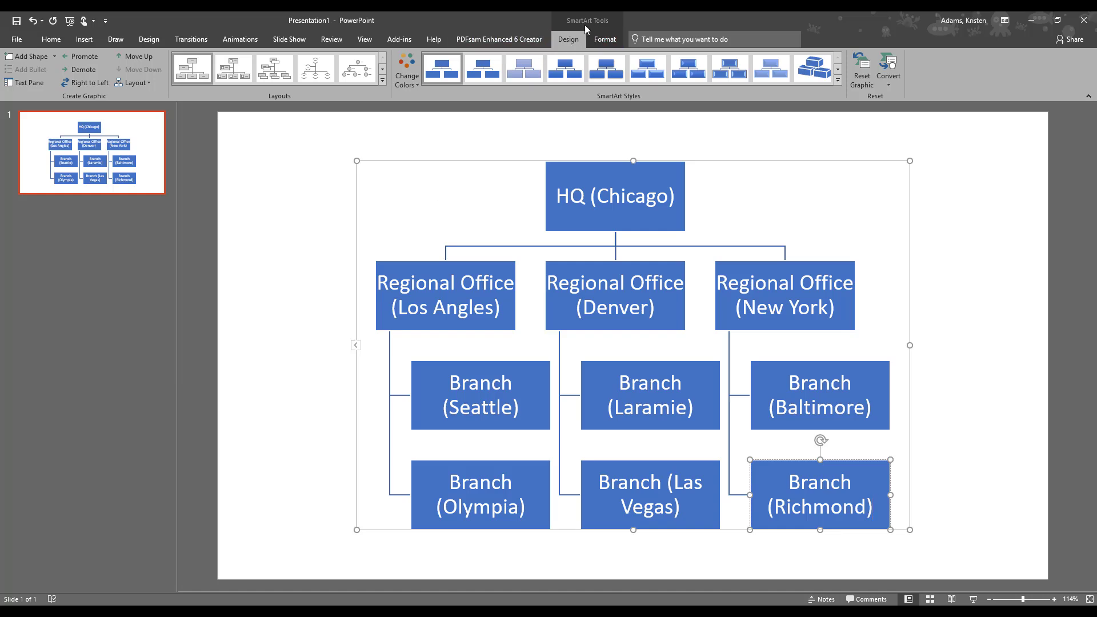
{"action": "mouse_move", "coordinate": [272, 162]}
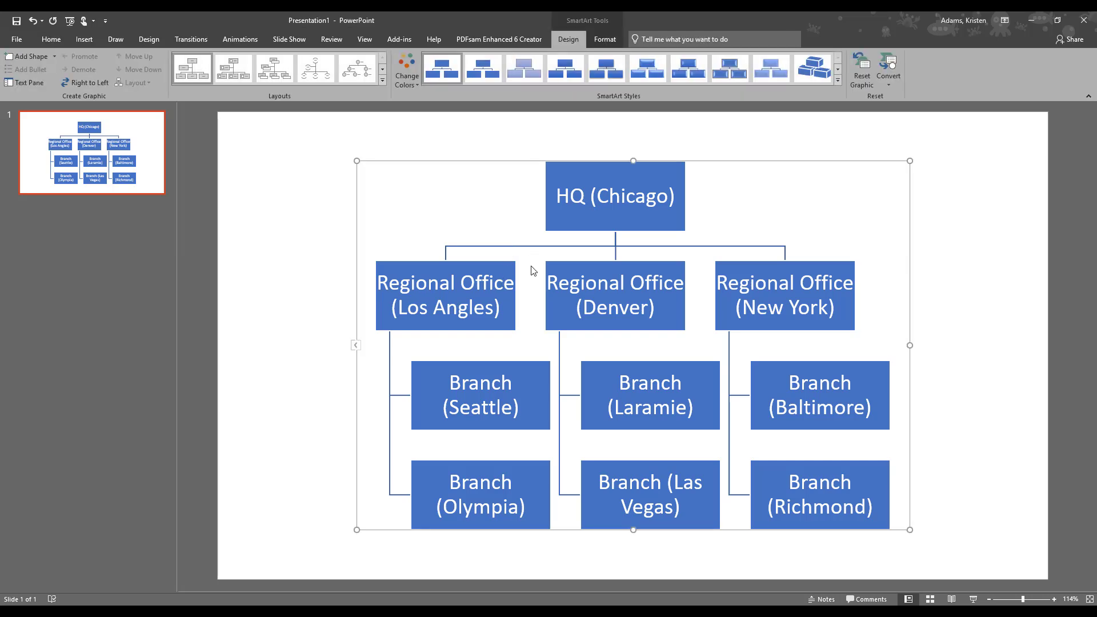
{"action": "mouse_move", "coordinate": [604, 40]}
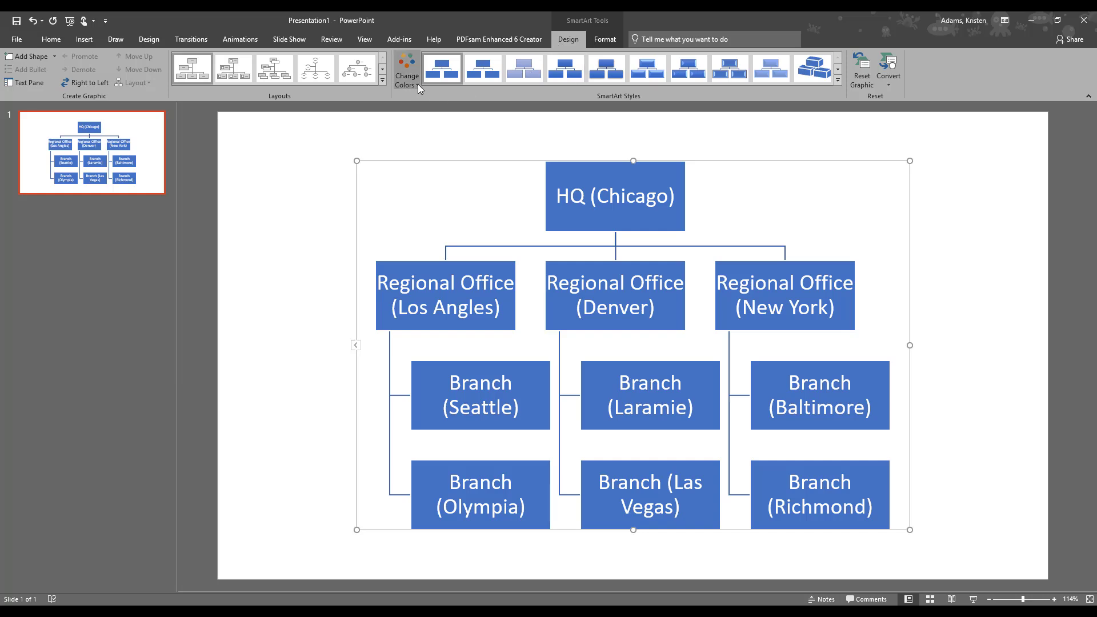
Step: Apply the last Colorful option from Change Colors to the org chart
{"action": "left_click", "coordinate": [405, 72]}
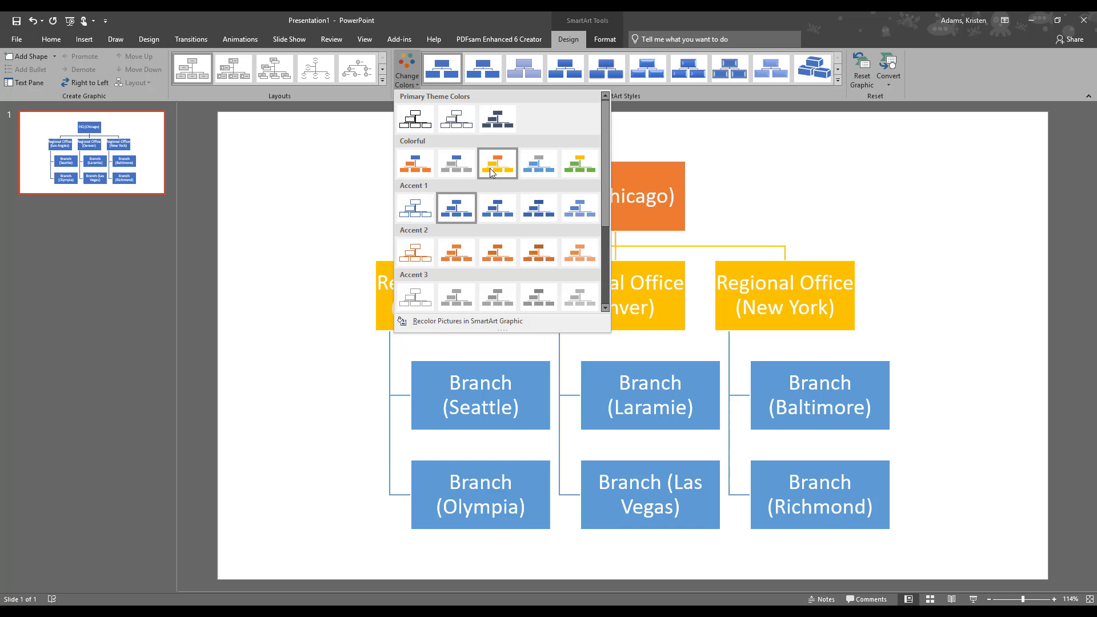
{"action": "mouse_move", "coordinate": [579, 163]}
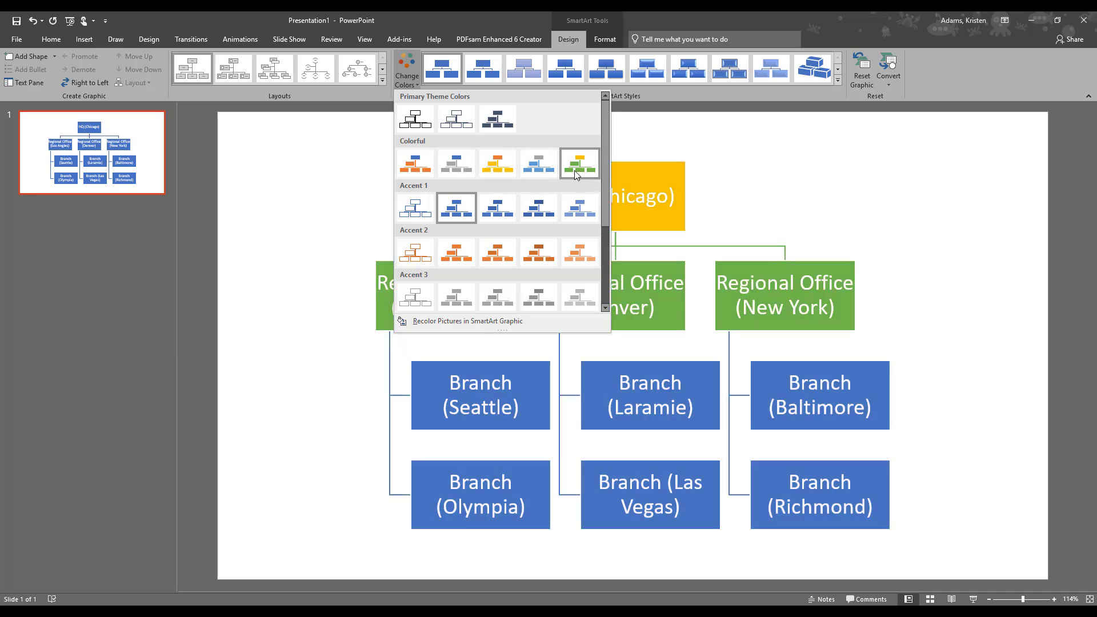
{"action": "left_click", "coordinate": [578, 163]}
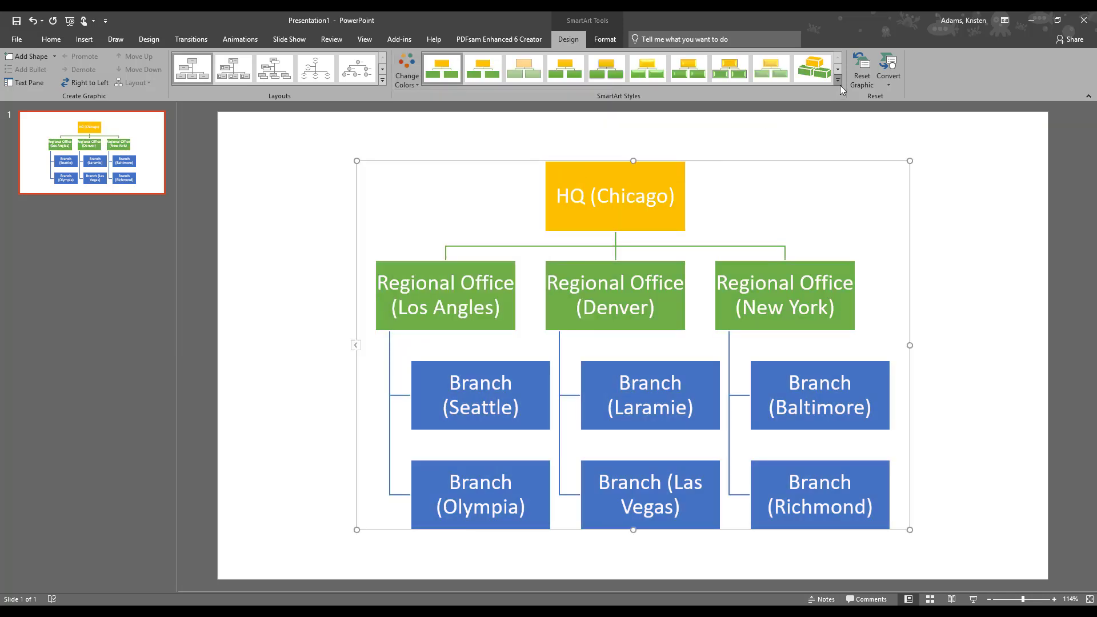
{"action": "mouse_move", "coordinate": [838, 86]}
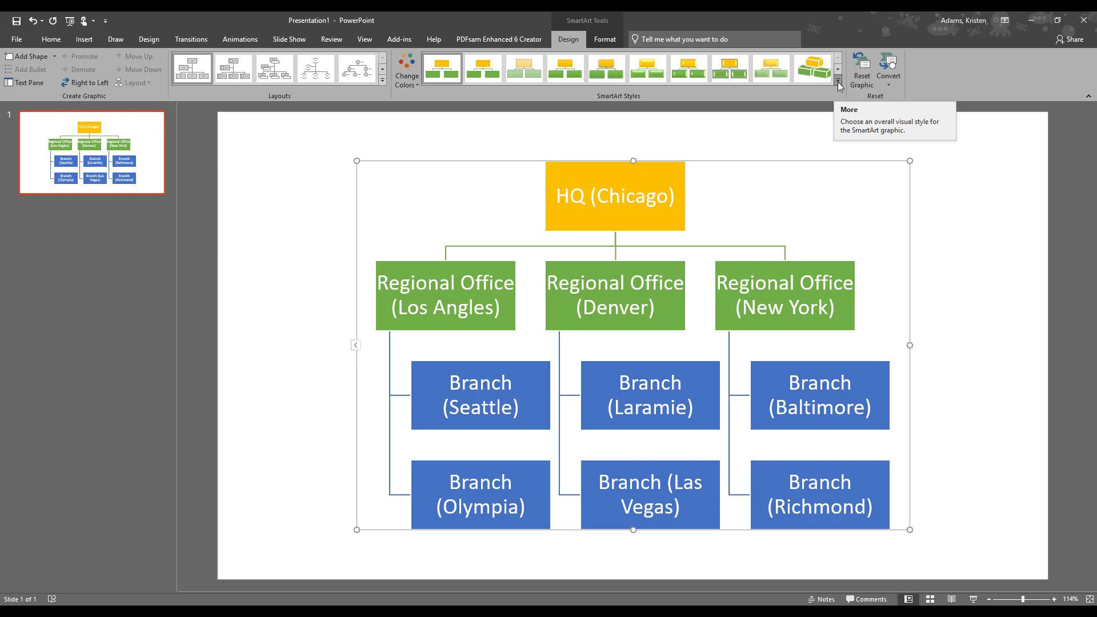
Step: Preview the SmartArt Styles gallery without applying a style, then show the Format options
{"action": "left_click", "coordinate": [837, 86]}
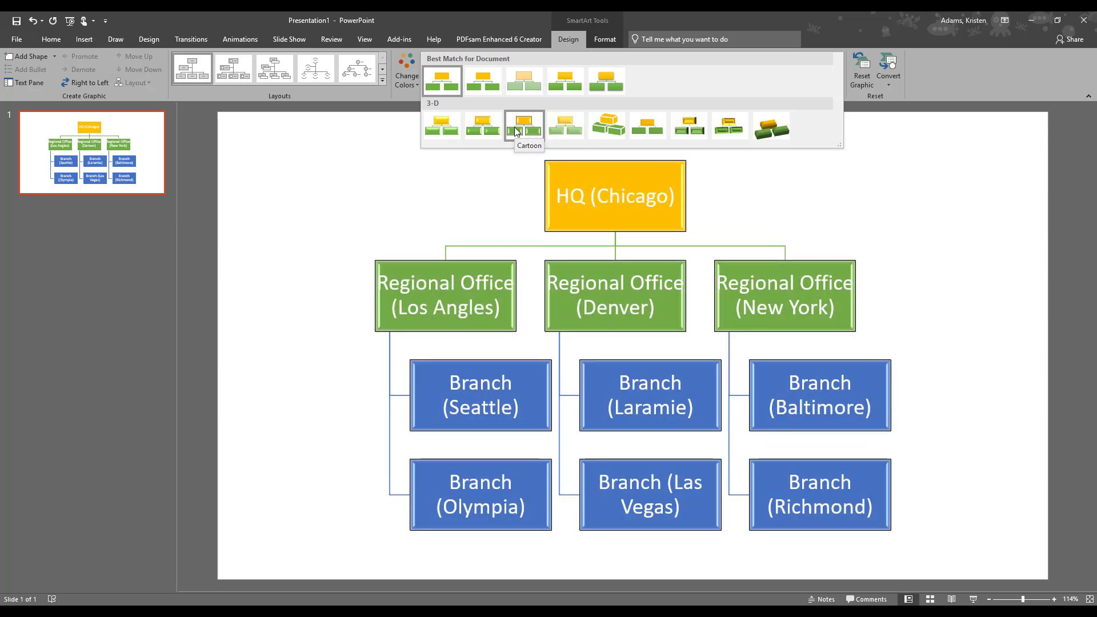
{"action": "left_click", "coordinate": [605, 40]}
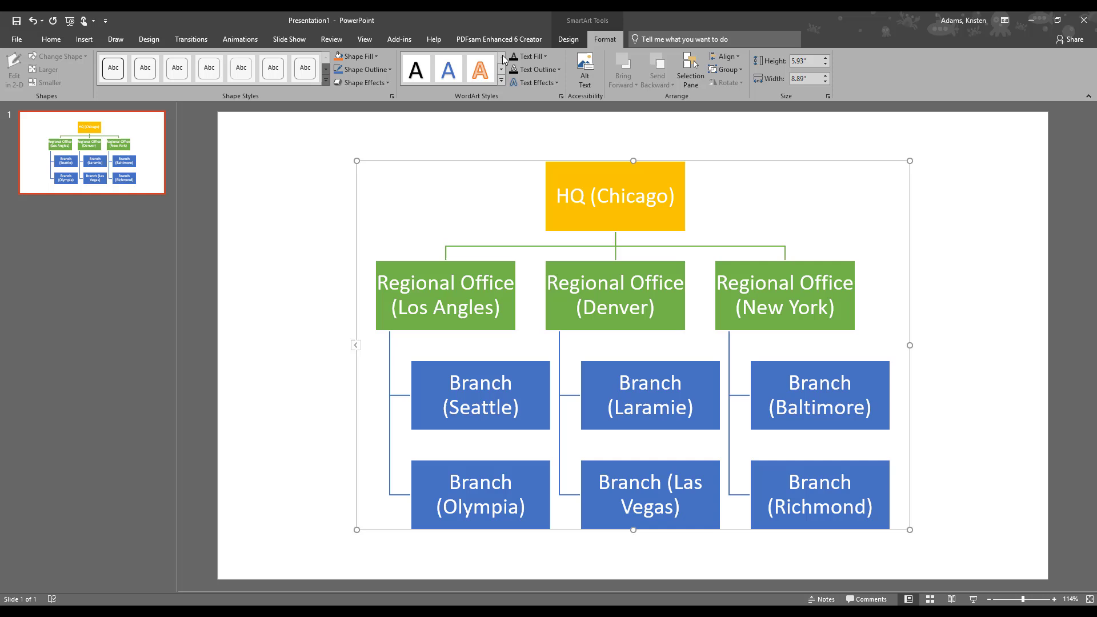
{"action": "mouse_move", "coordinate": [174, 18]}
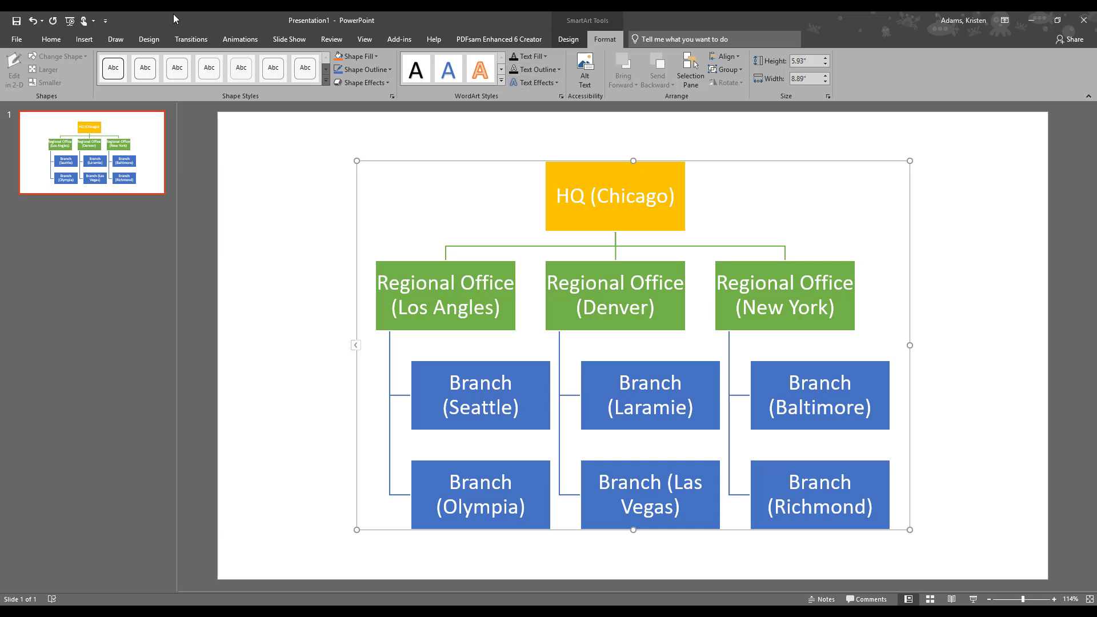
Step: Return to the Home tab's font and paragraph commands
{"action": "left_click", "coordinate": [50, 39]}
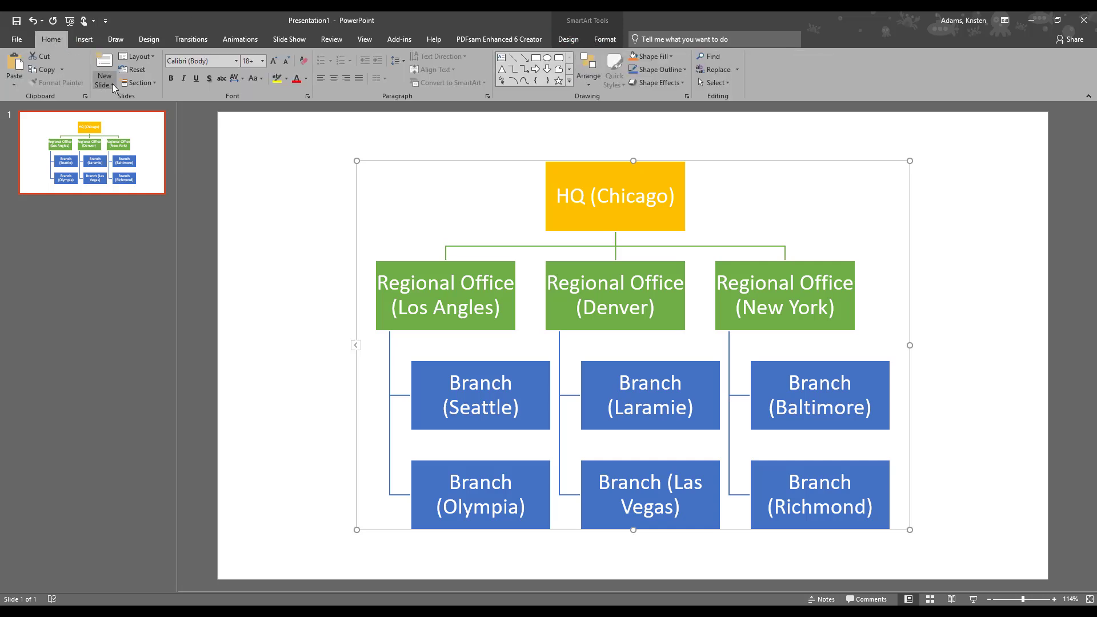
{"action": "mouse_move", "coordinate": [51, 40]}
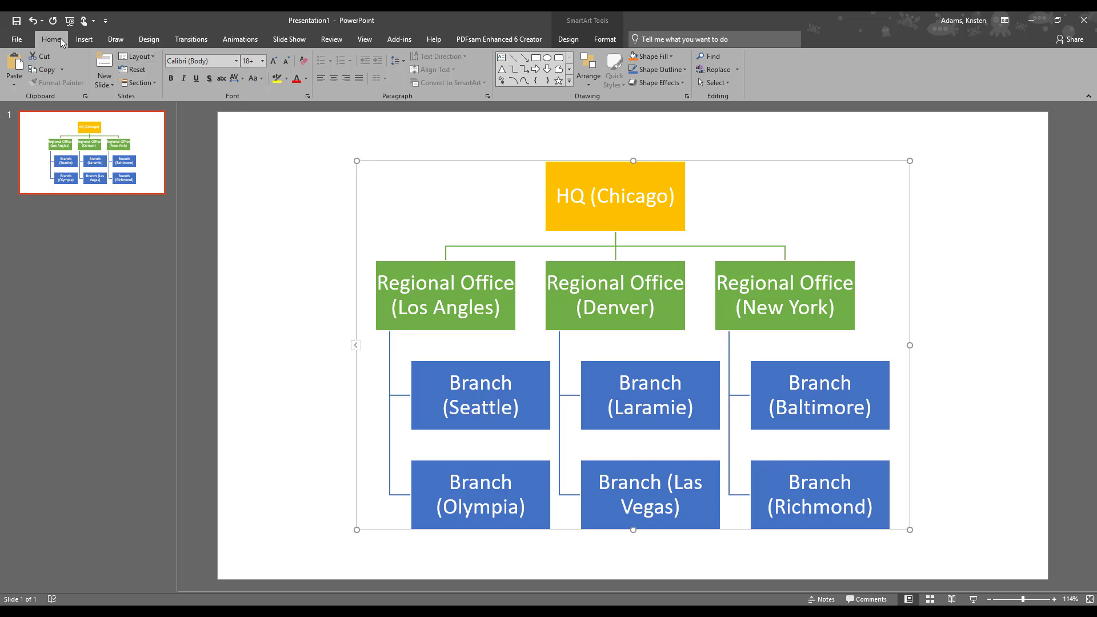
{"action": "mouse_move", "coordinate": [254, 78]}
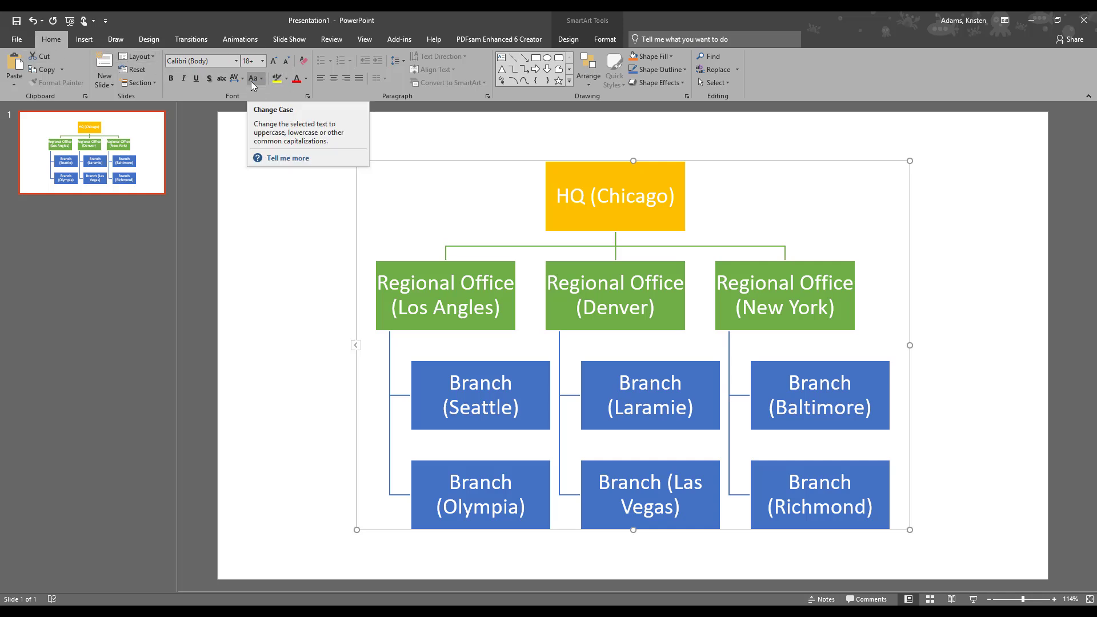